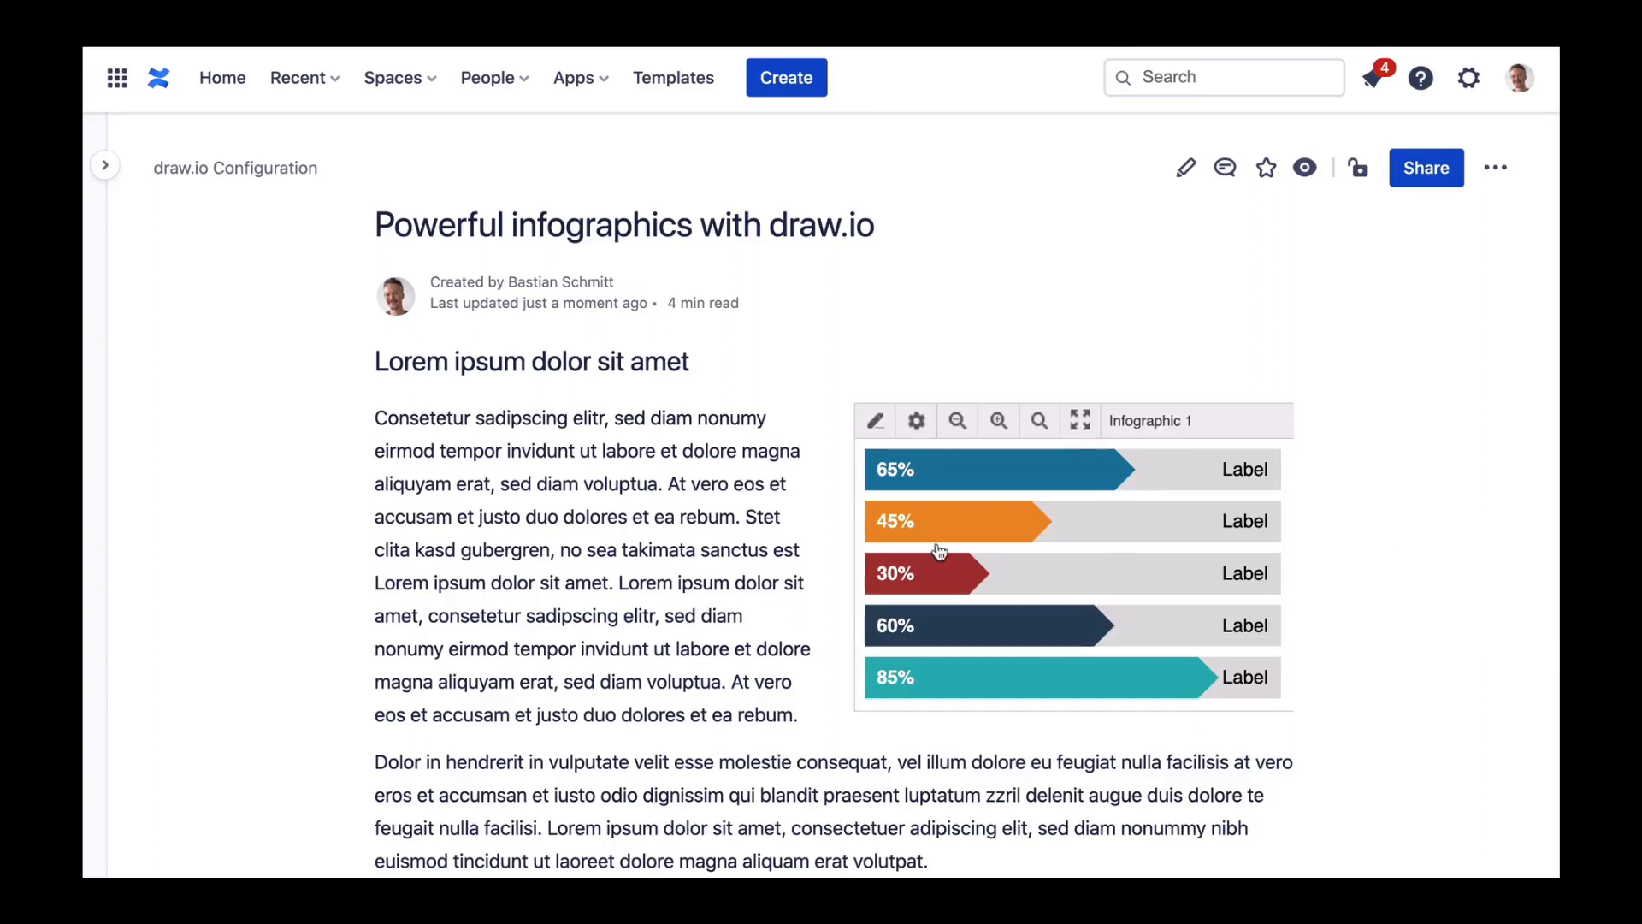
Create a new blank diagram named Infographic from the new-diagram dialog
{"action": "scroll", "scroll_direction": "down", "scroll_amount": 3}
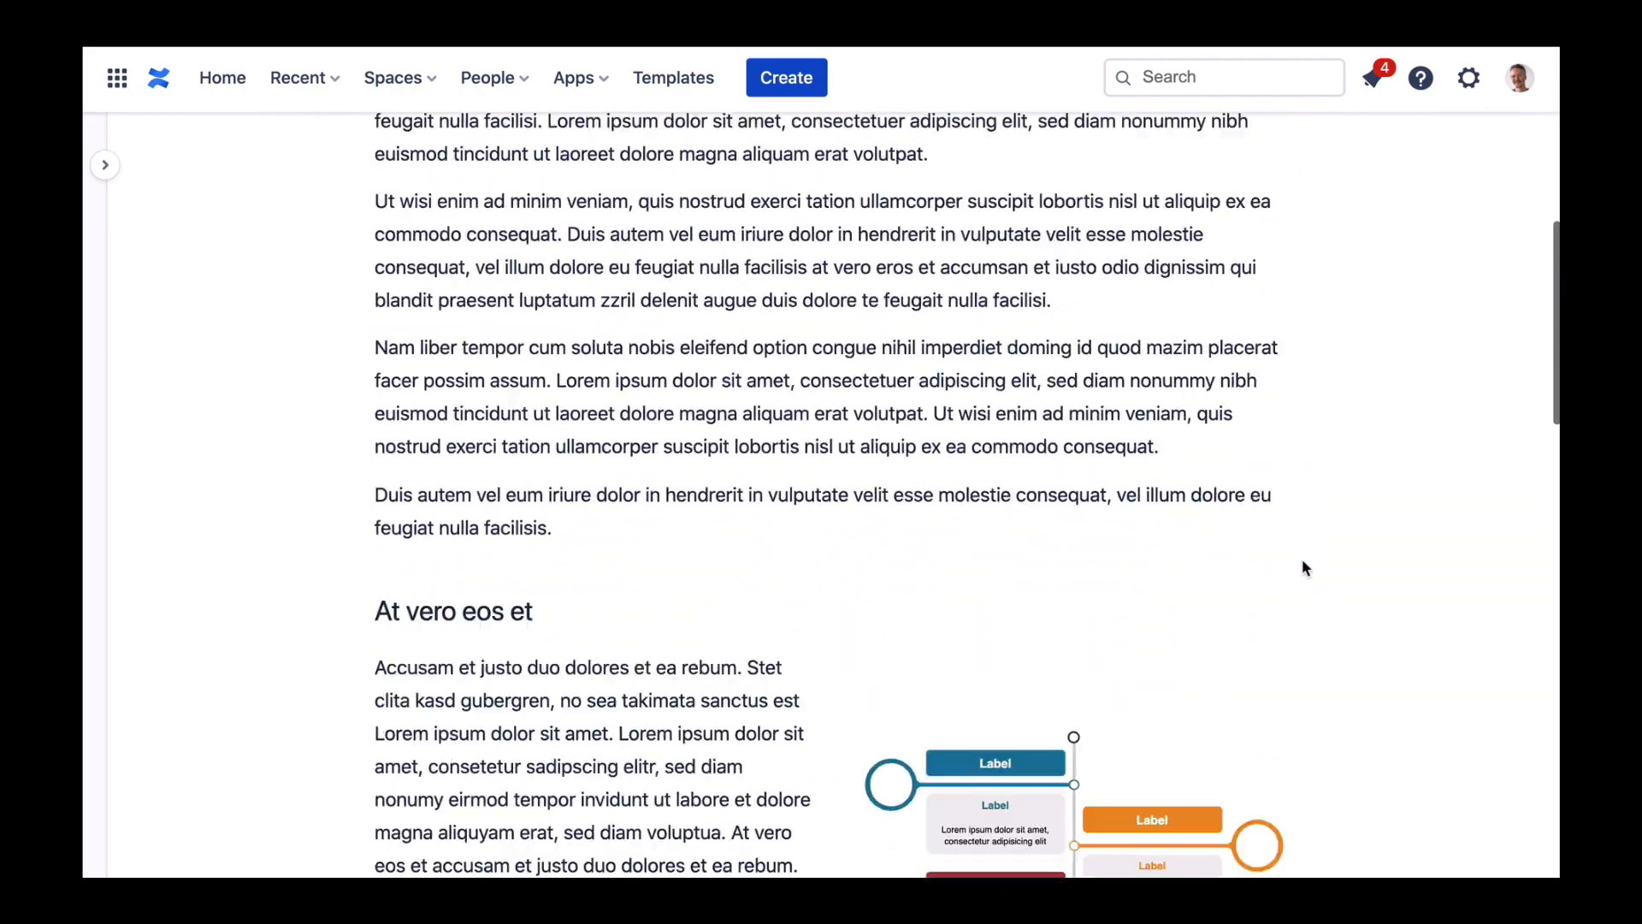
{"action": "scroll", "scroll_direction": "down", "scroll_amount": 3}
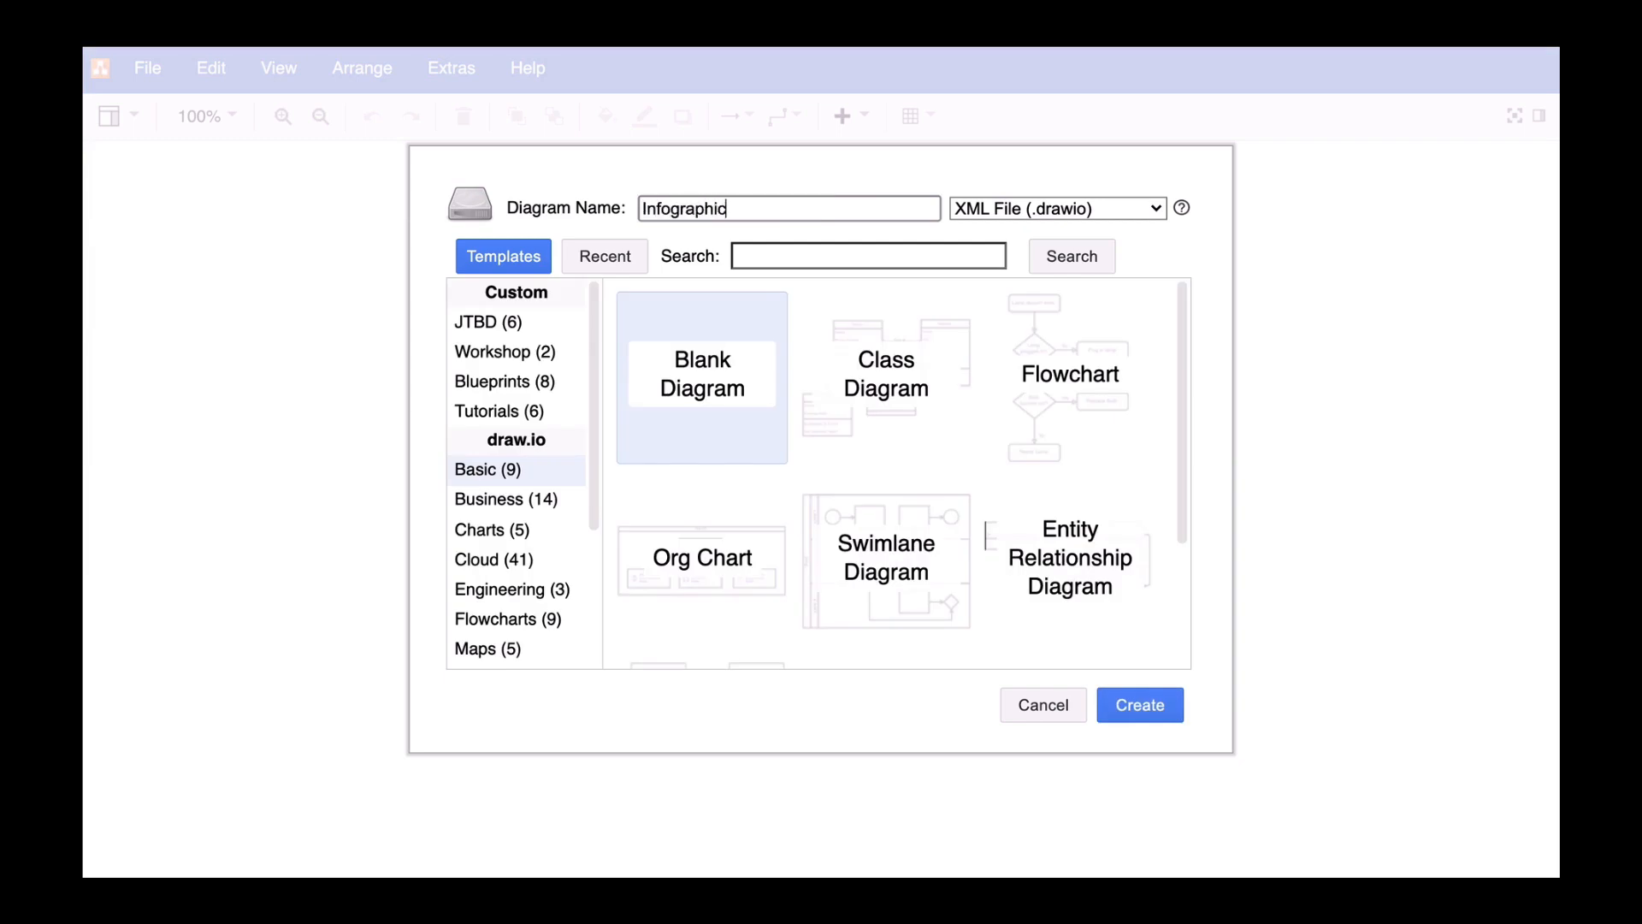
{"action": "left_click", "coordinate": [1139, 703]}
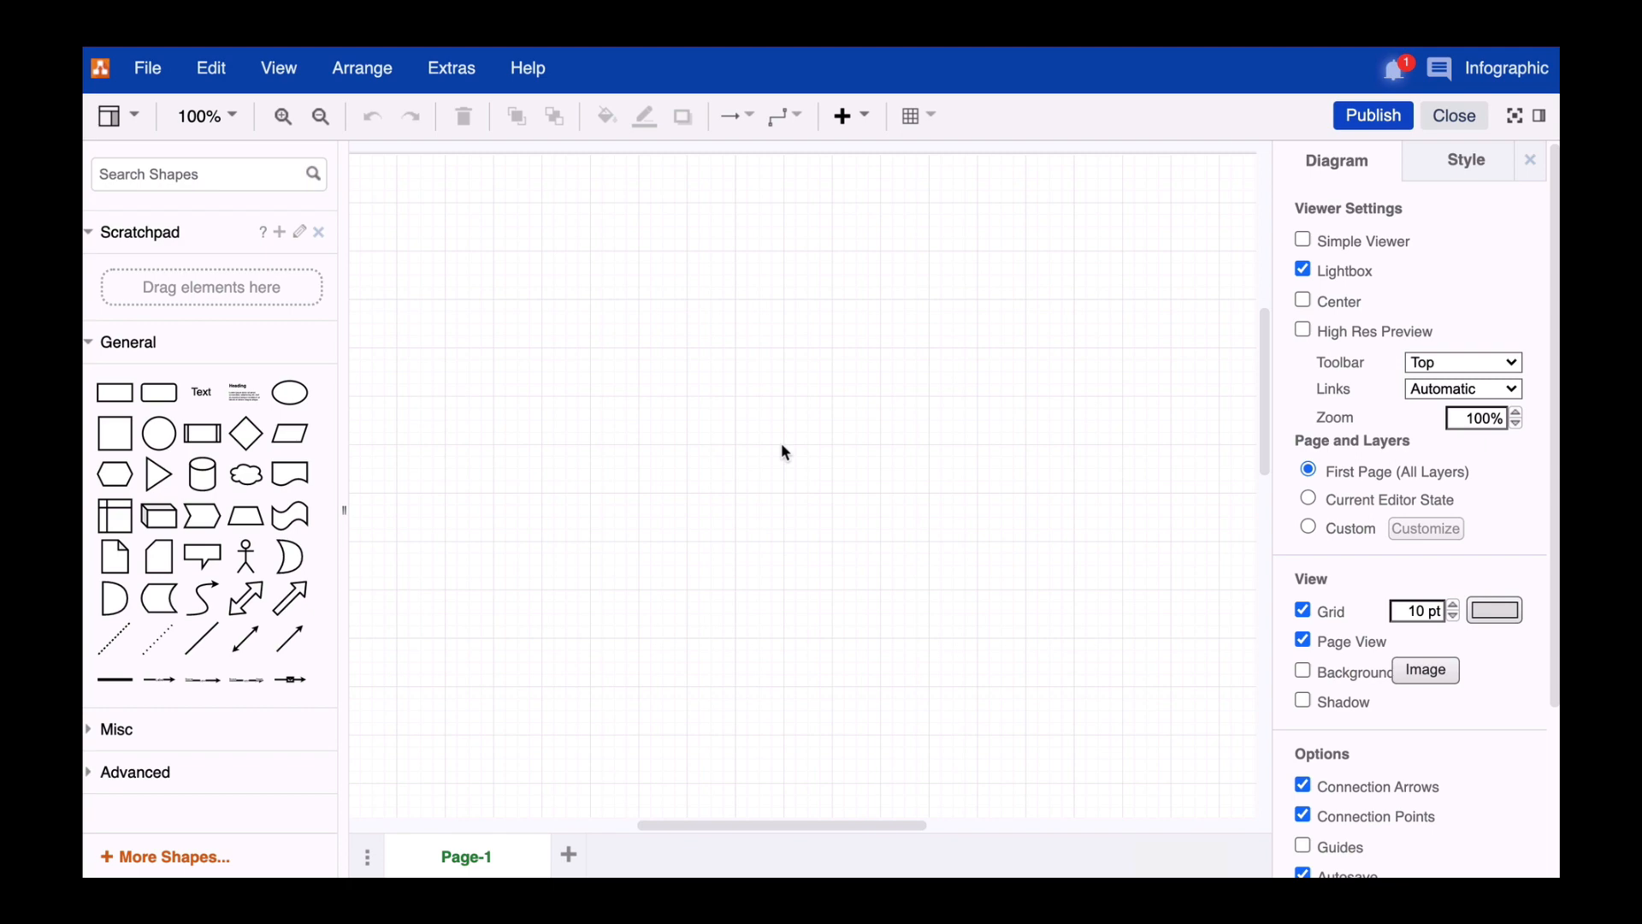
{"action": "mouse_move", "coordinate": [582, 528]}
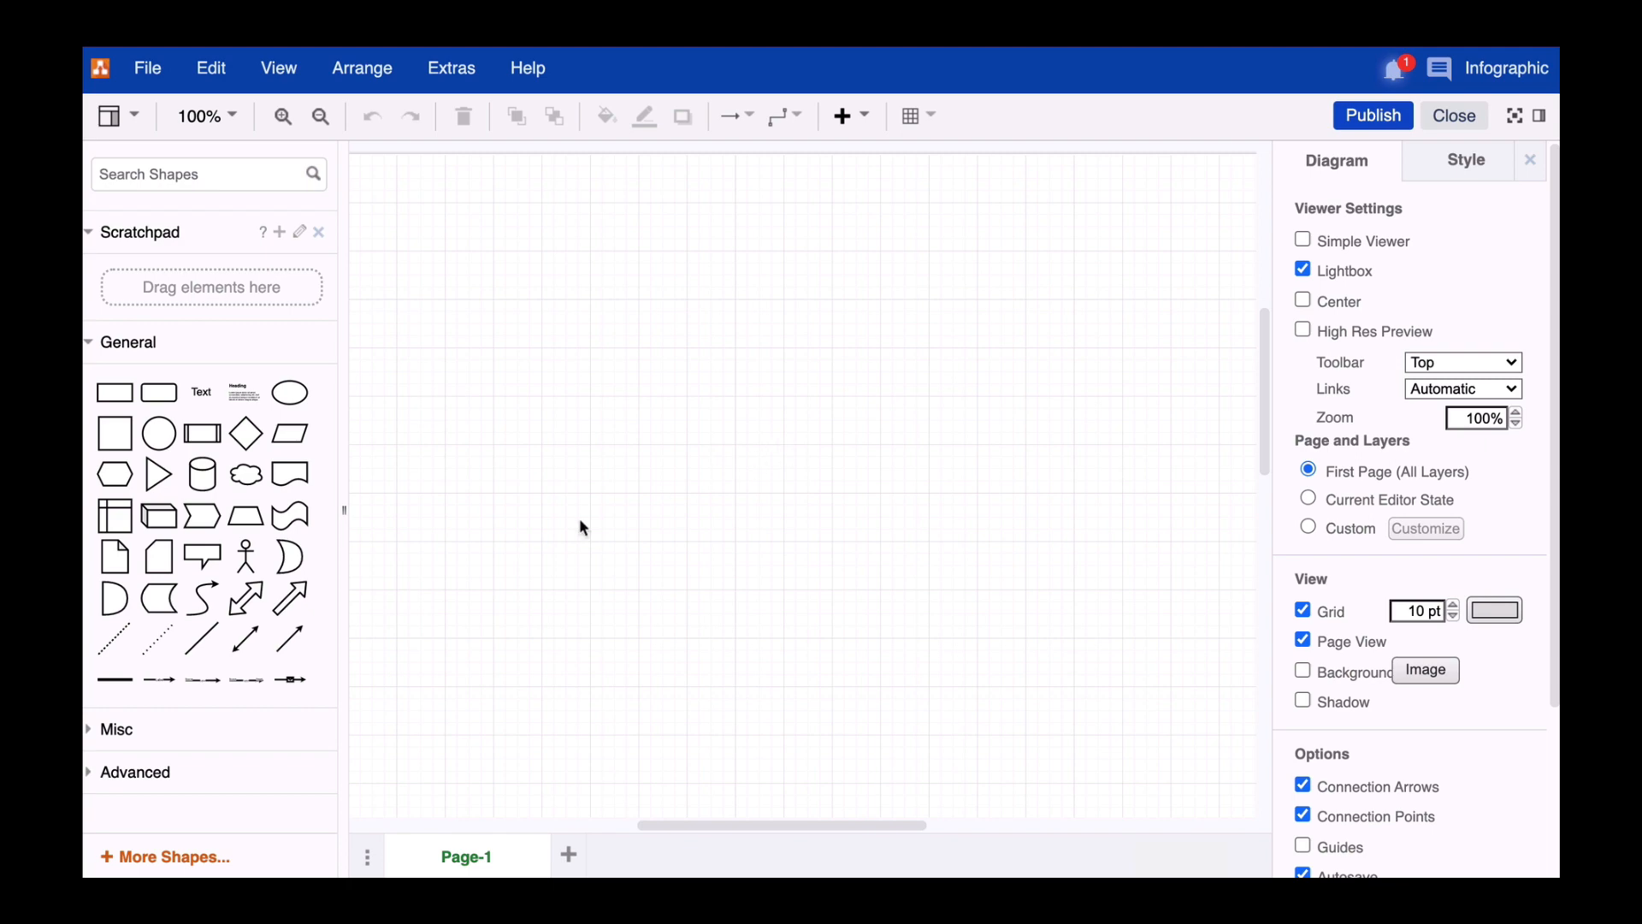
Enable the Infographic library under Other in More Shapes and apply the choice
{"action": "left_click", "coordinate": [164, 856]}
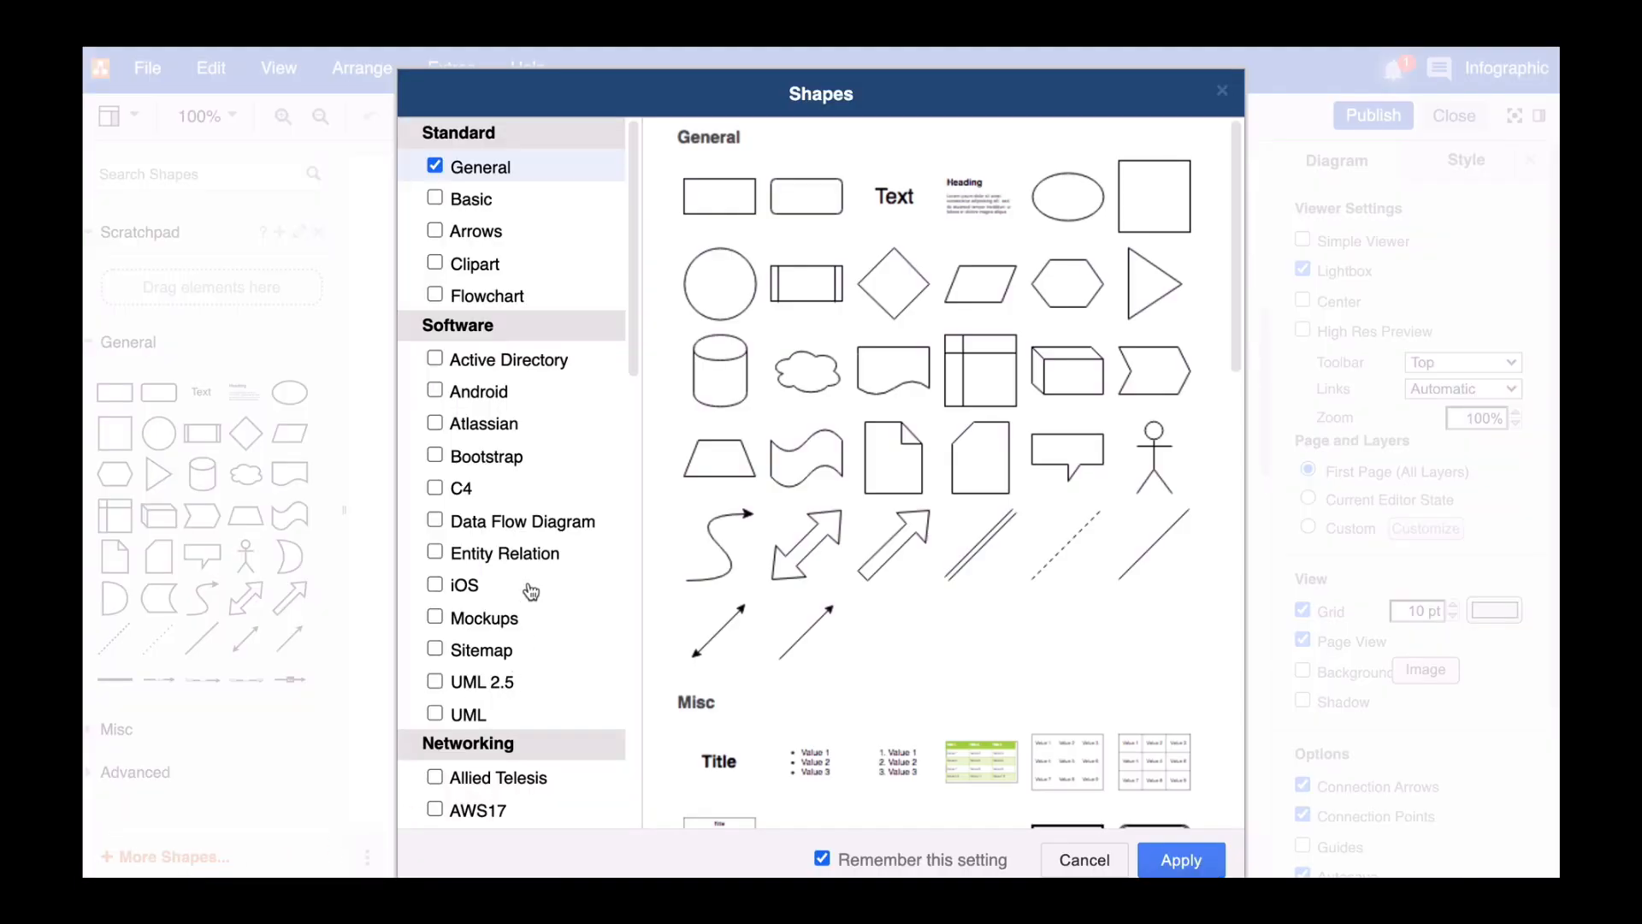
{"action": "scroll", "scroll_direction": "down", "scroll_amount": 3}
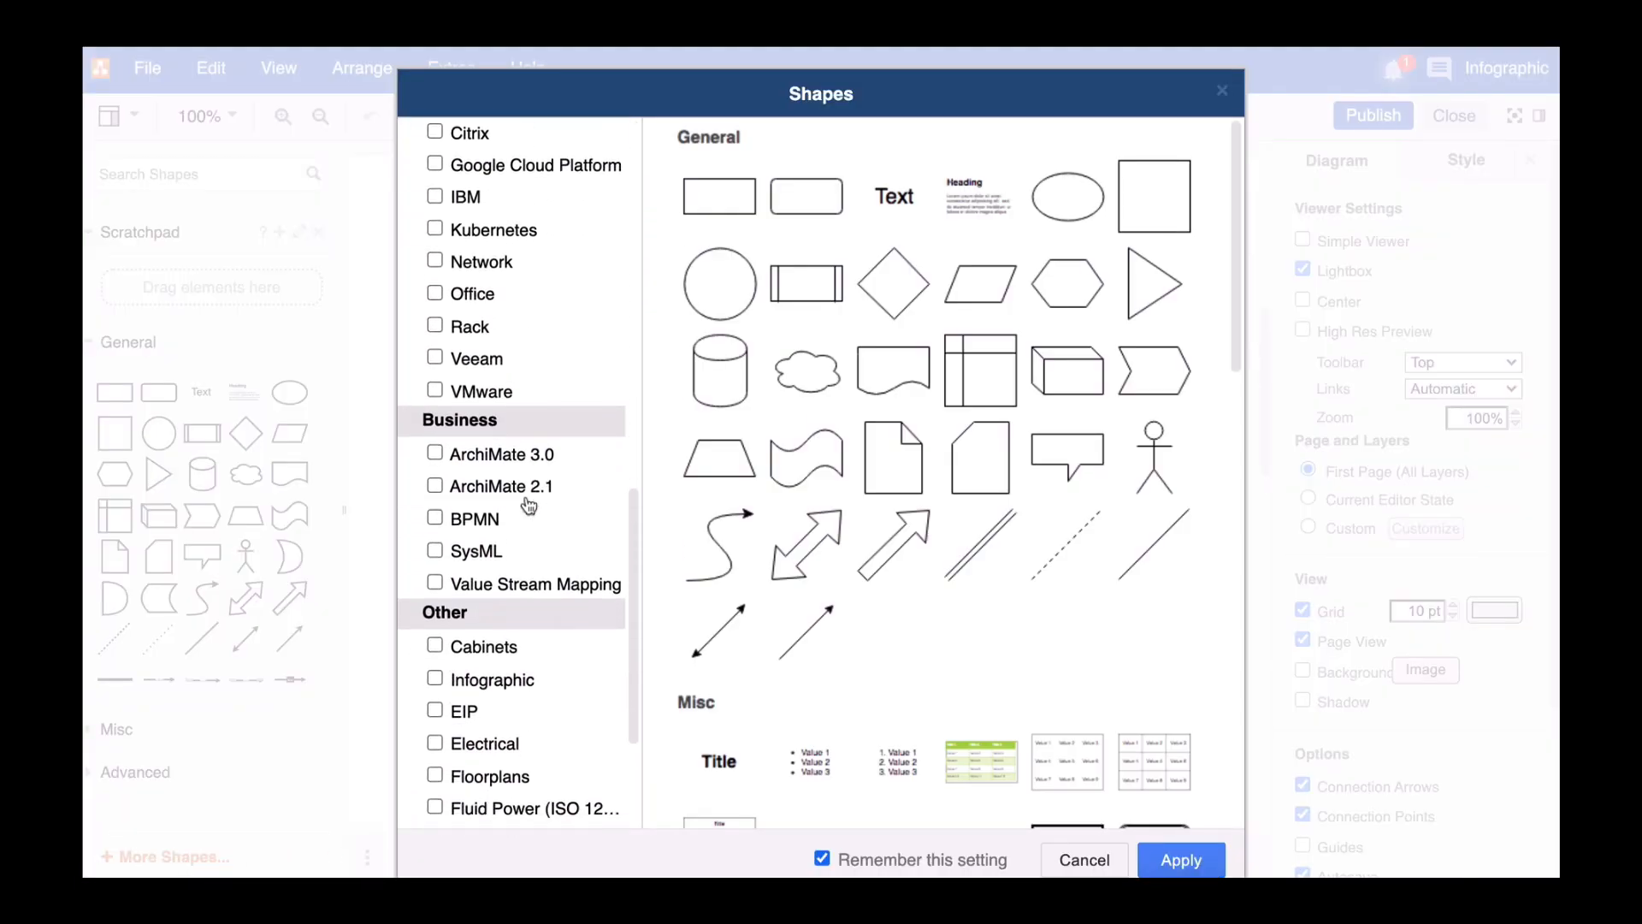
{"action": "scroll", "scroll_direction": "down", "scroll_amount": 3}
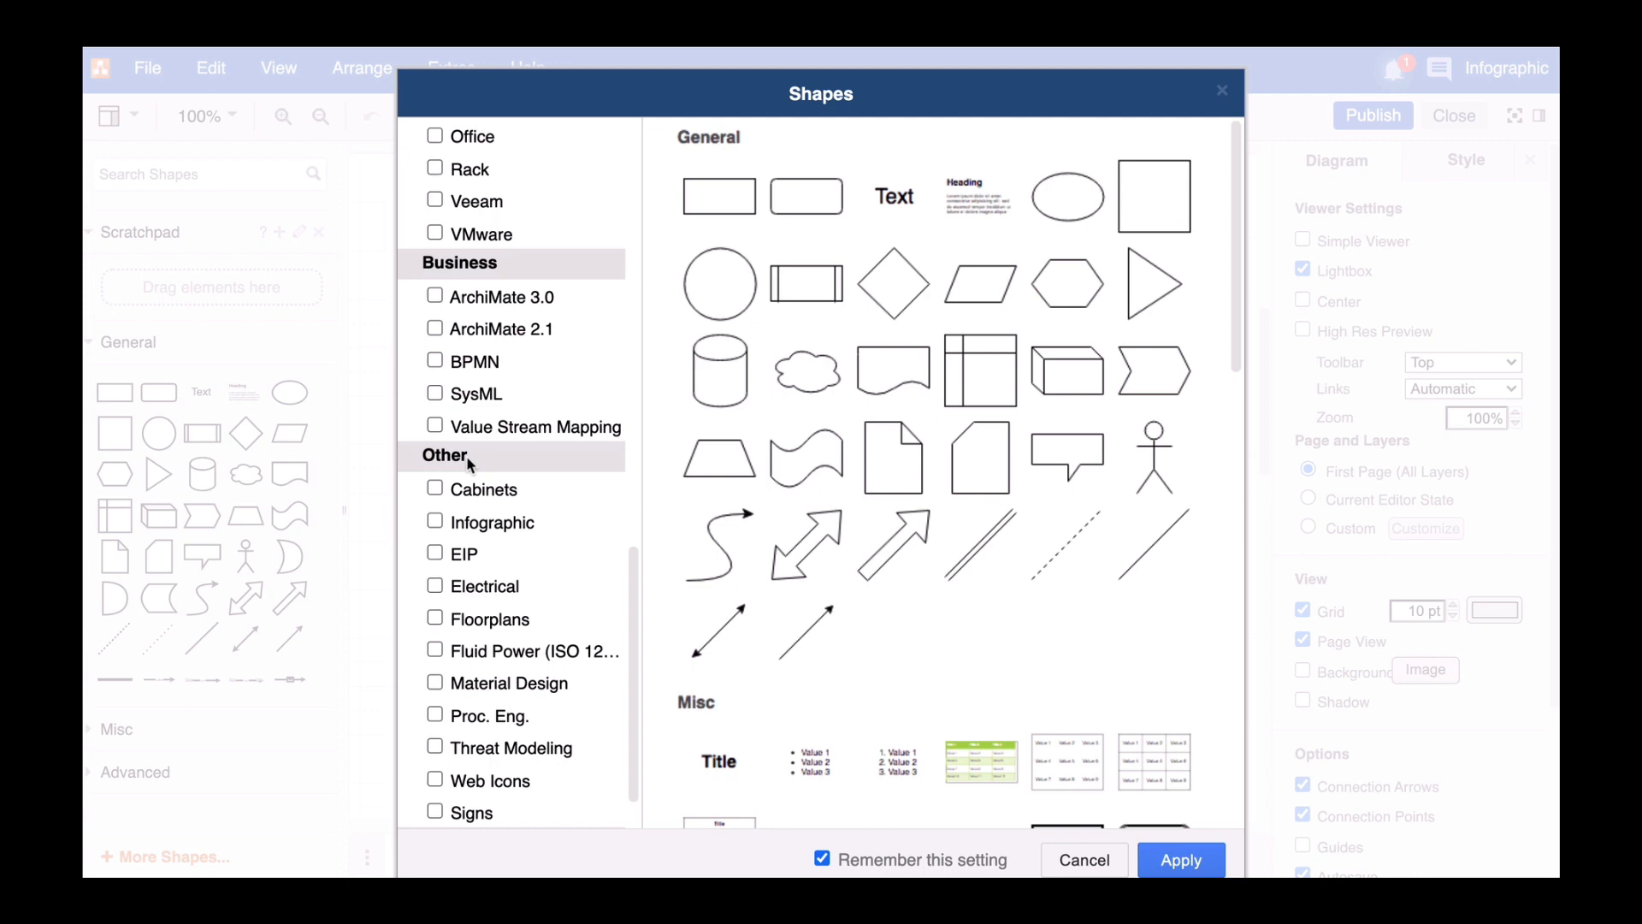
{"action": "left_click", "coordinate": [491, 522]}
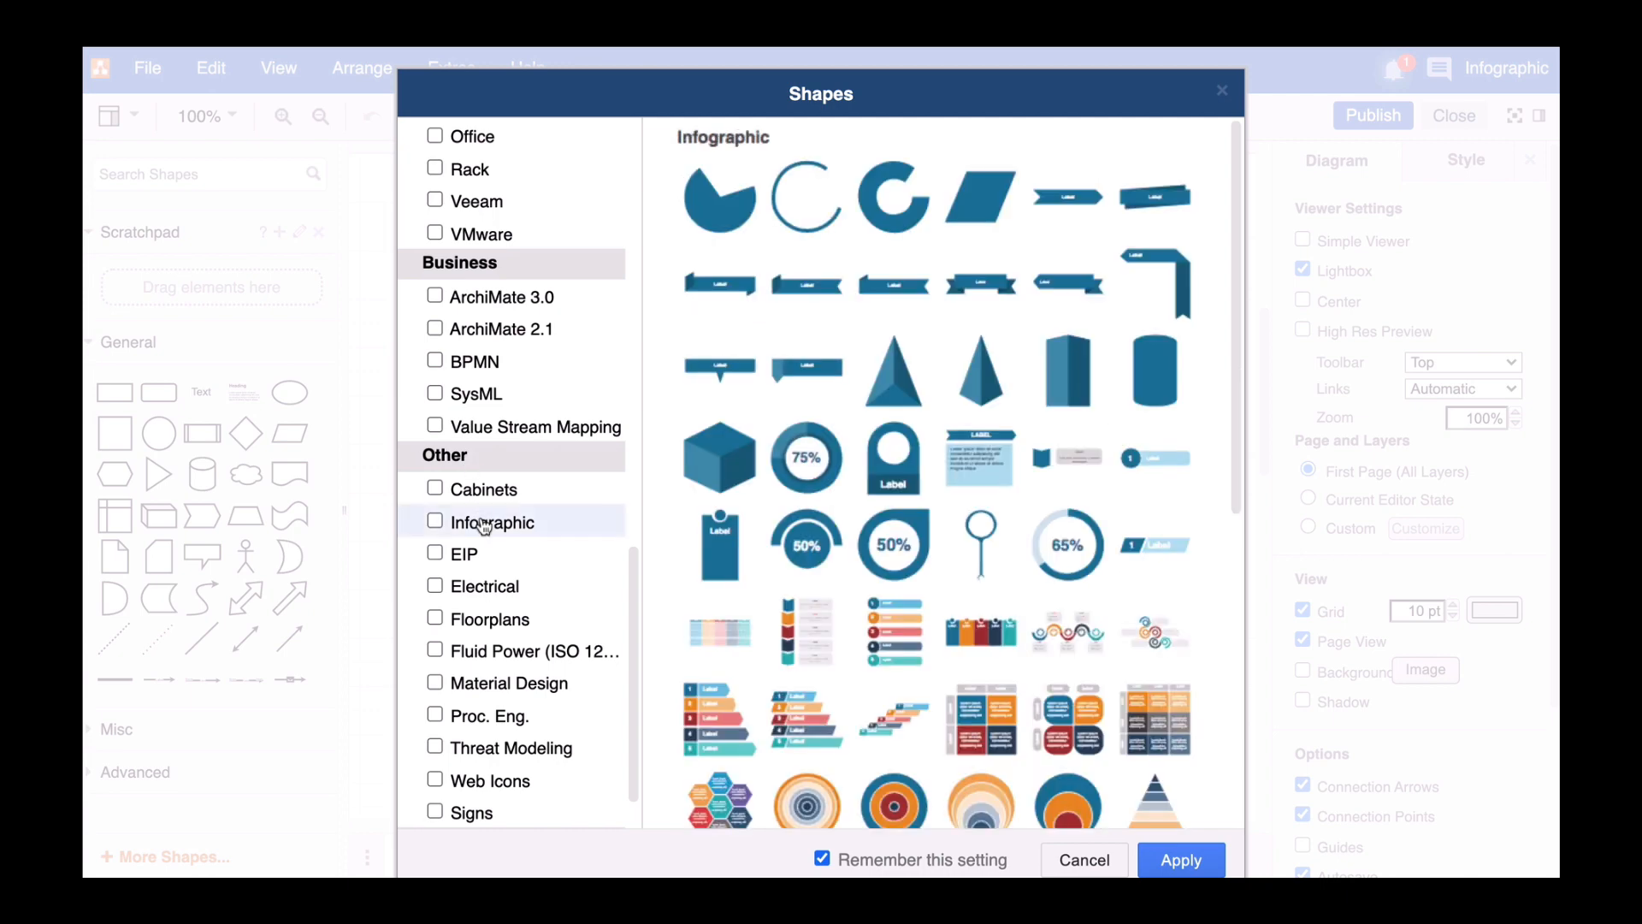
{"action": "scroll", "scroll_direction": "down", "scroll_amount": 3}
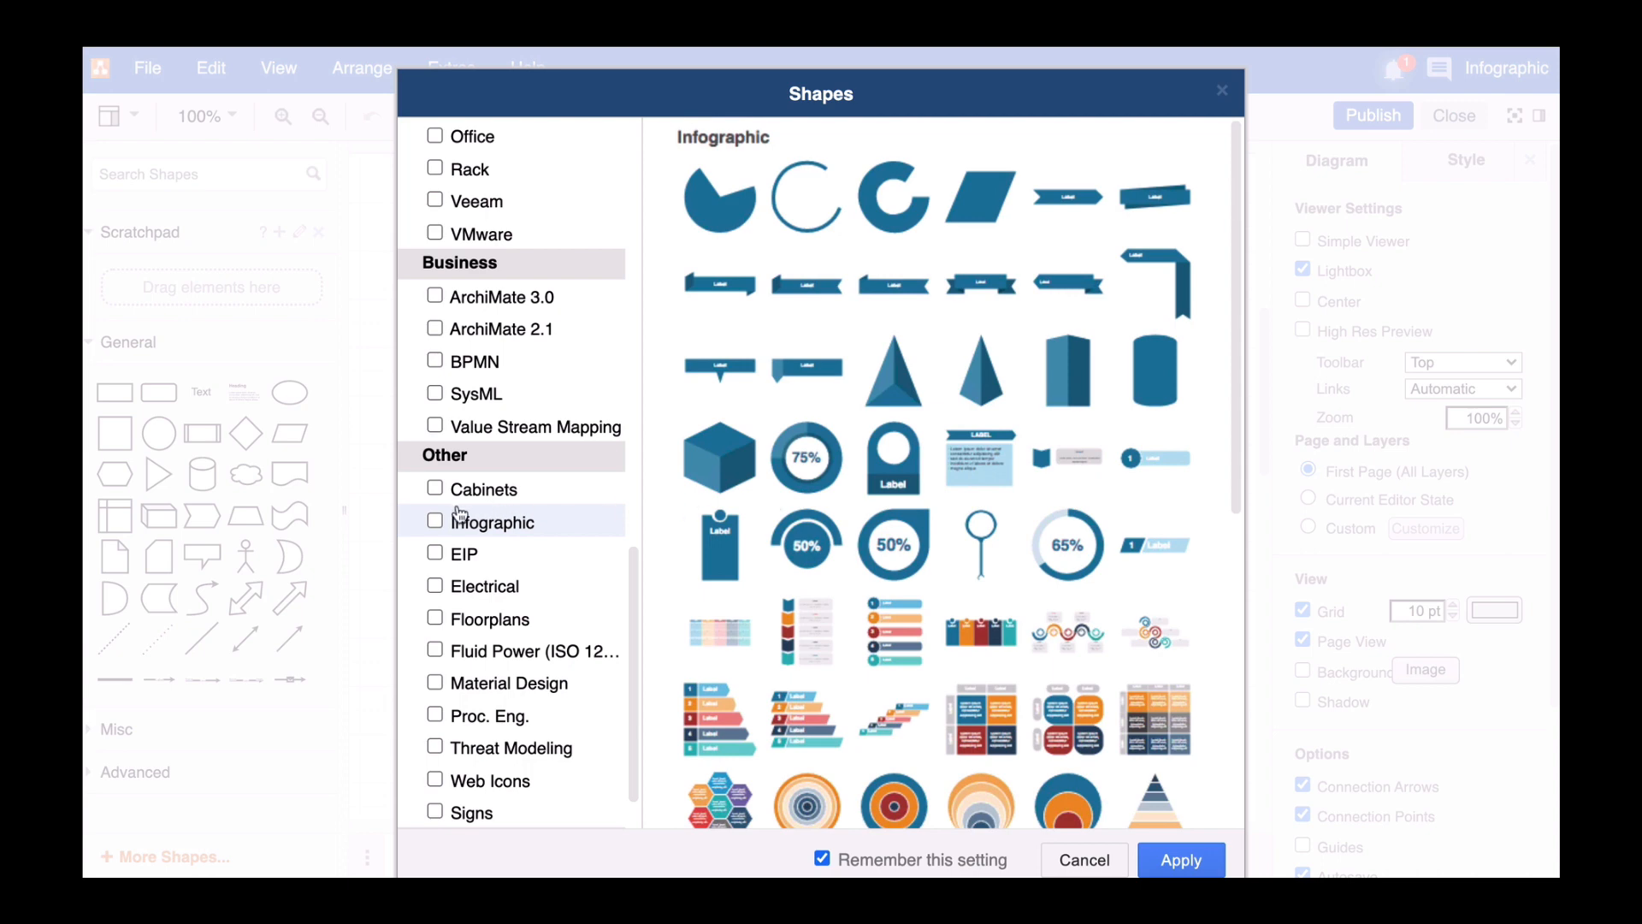
{"action": "left_click", "coordinate": [436, 522]}
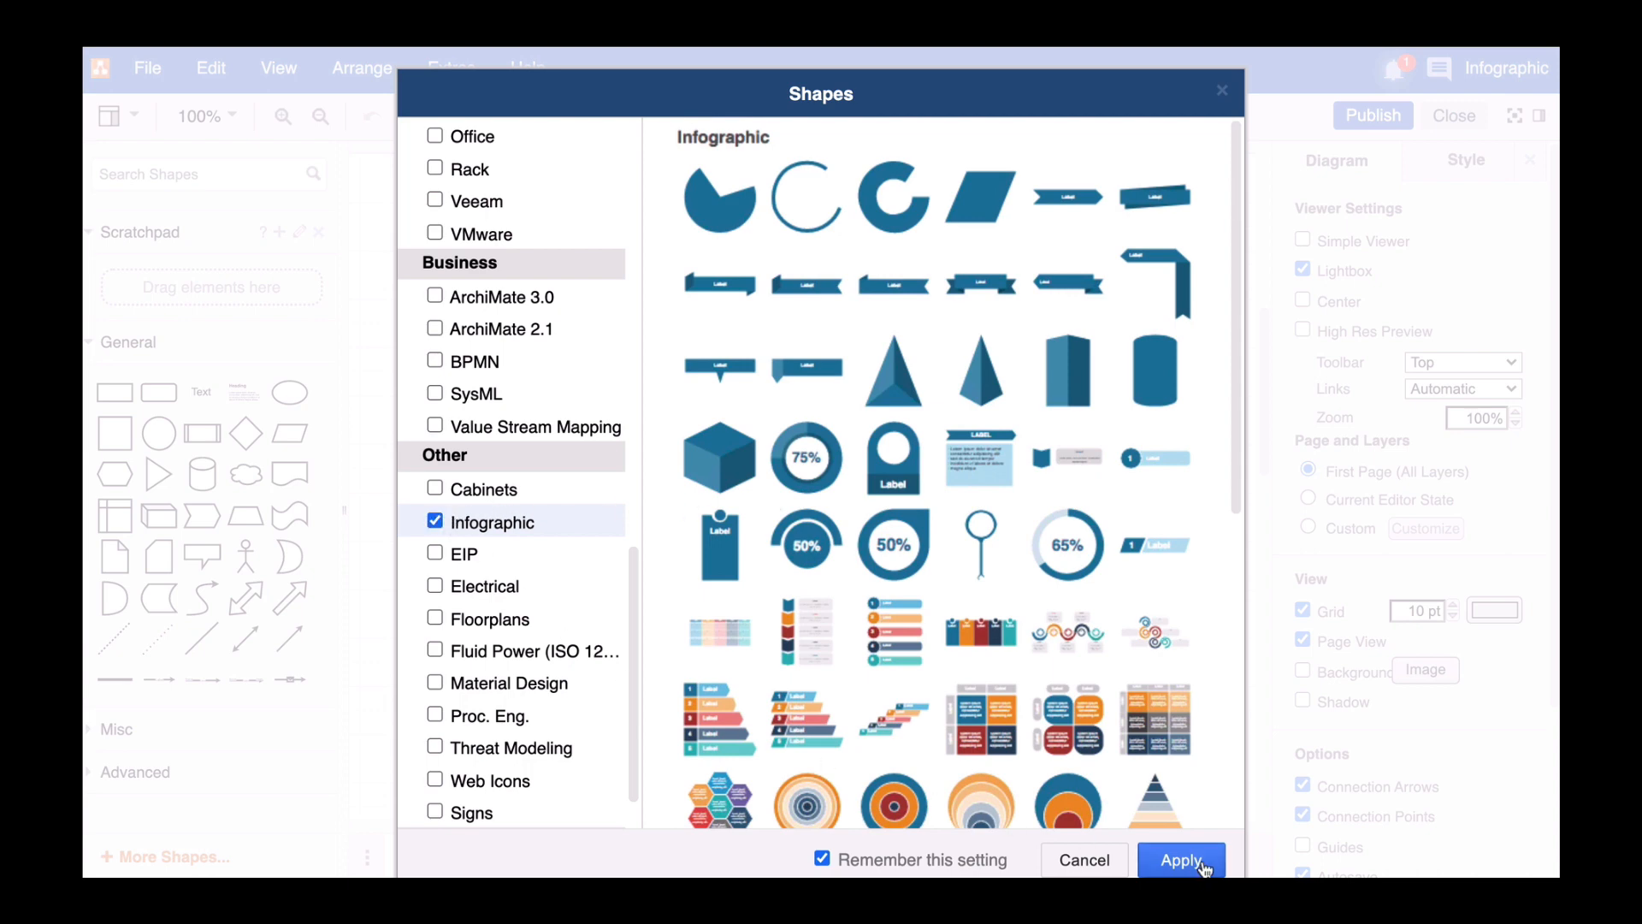
{"action": "left_click", "coordinate": [1180, 858]}
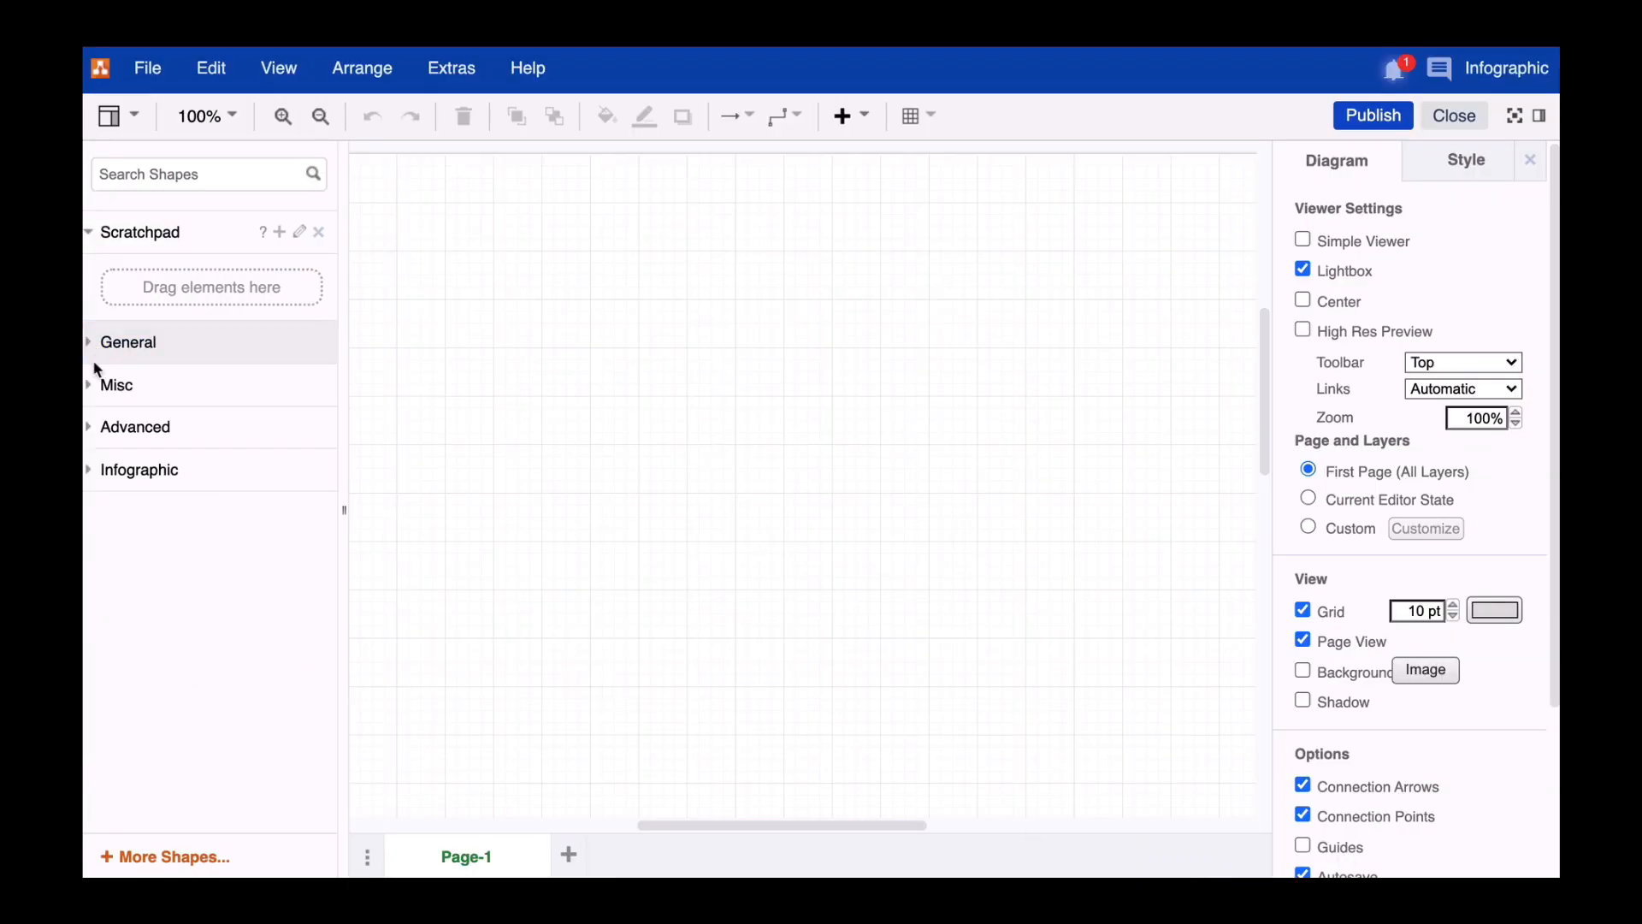
Expand the Infographic section in the shapes panel to list its shapes
{"action": "left_click", "coordinate": [139, 469]}
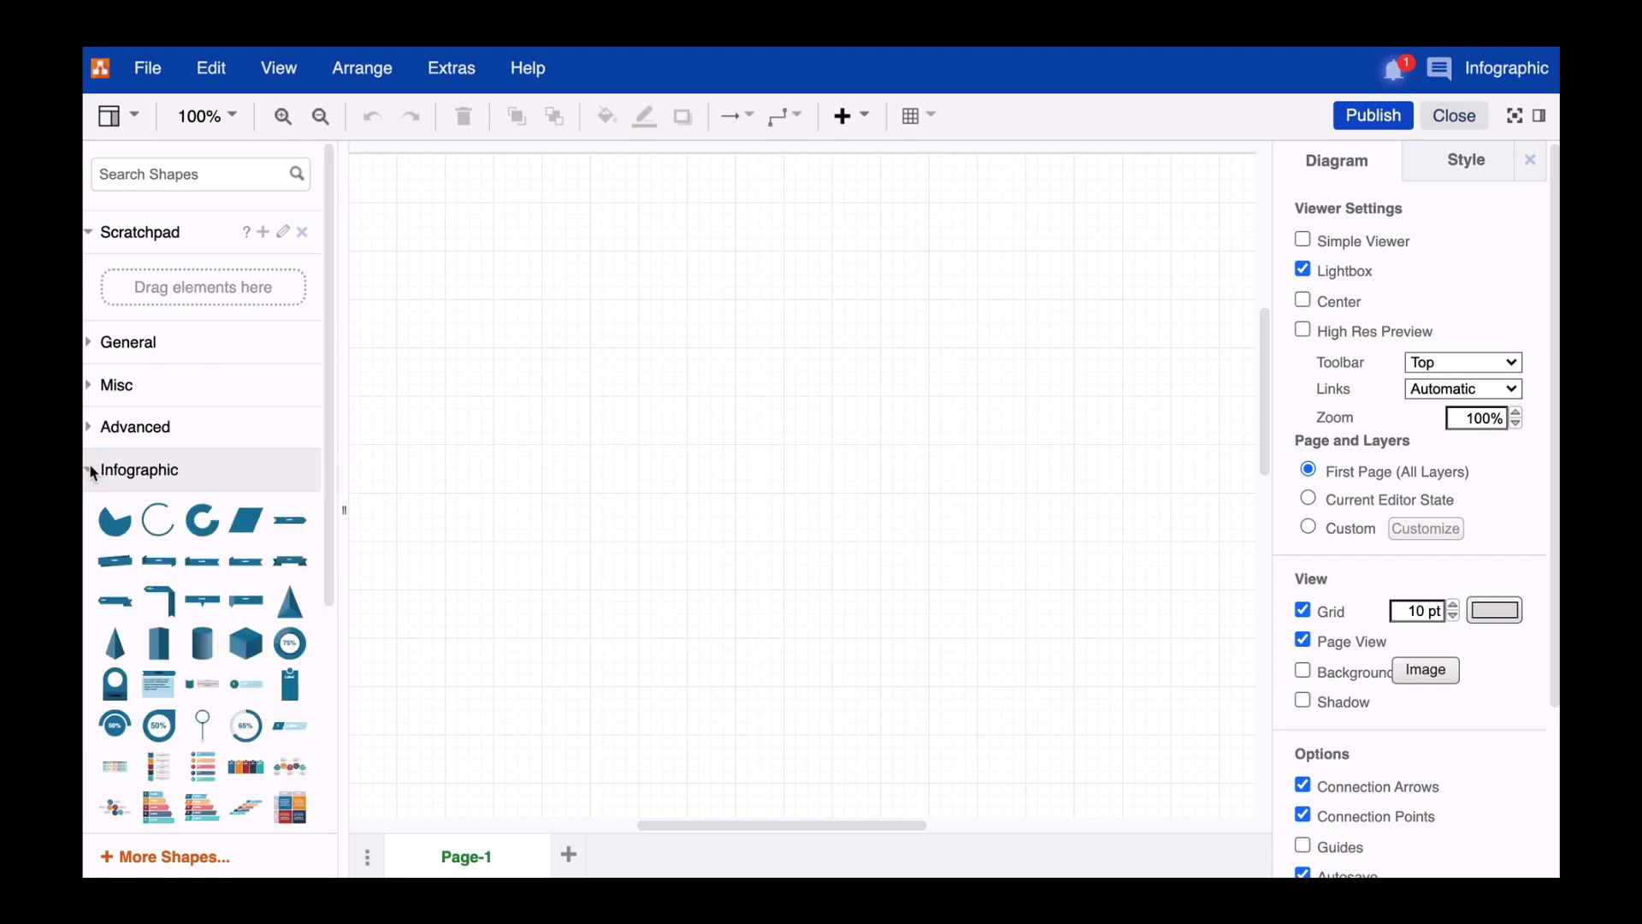
{"action": "scroll", "scroll_direction": "down", "scroll_amount": 3}
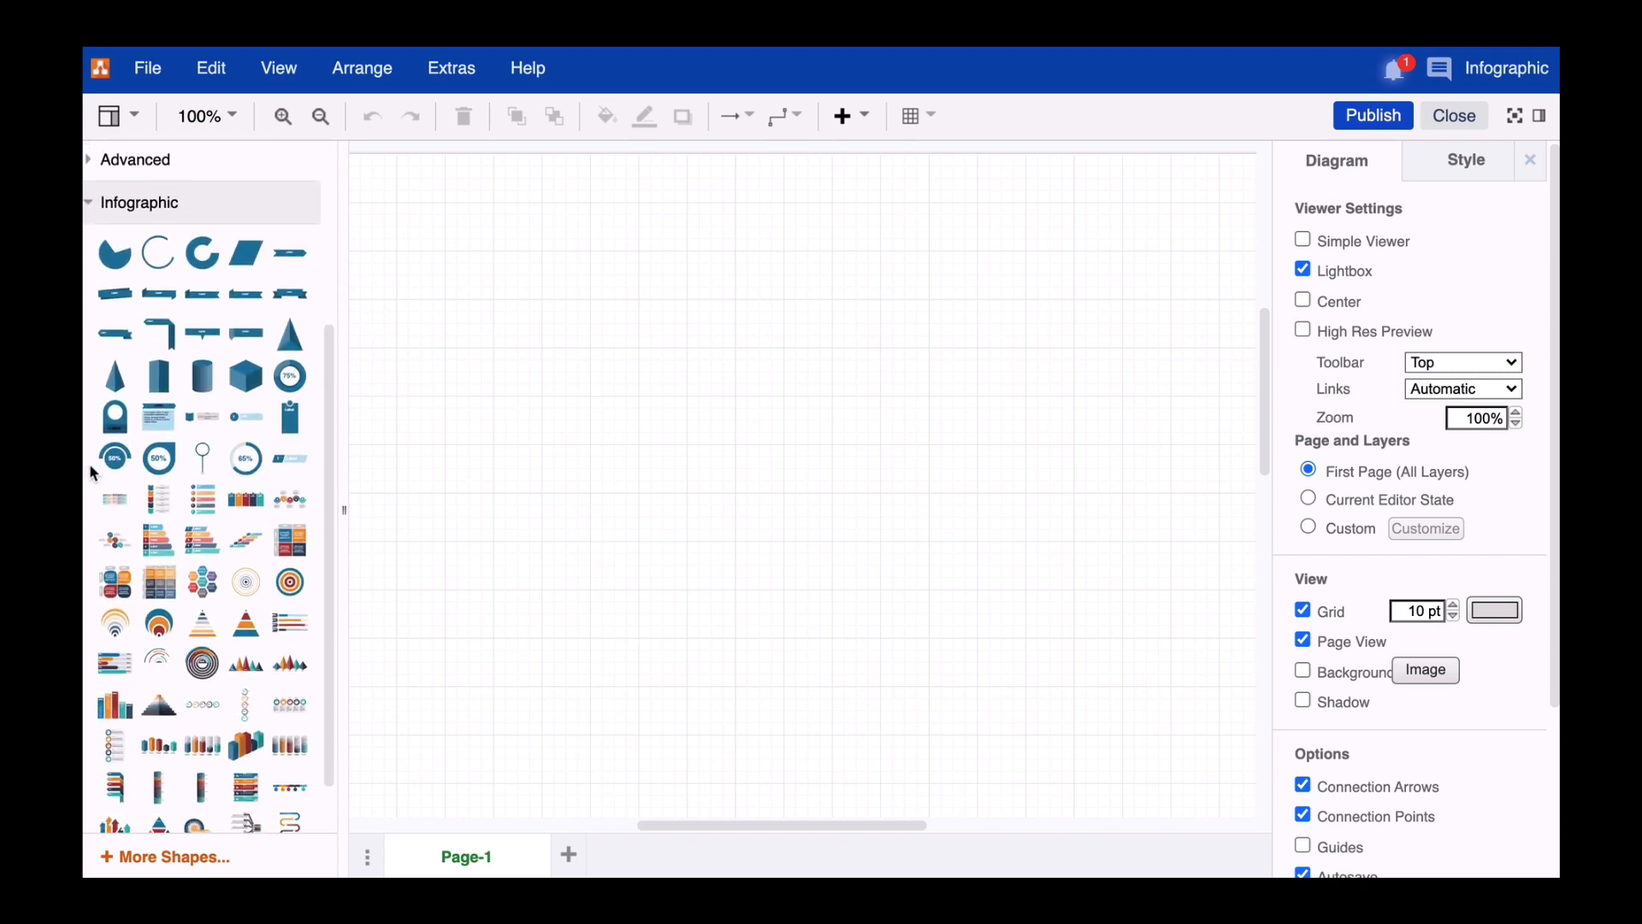
{"action": "mouse_move", "coordinate": [244, 459]}
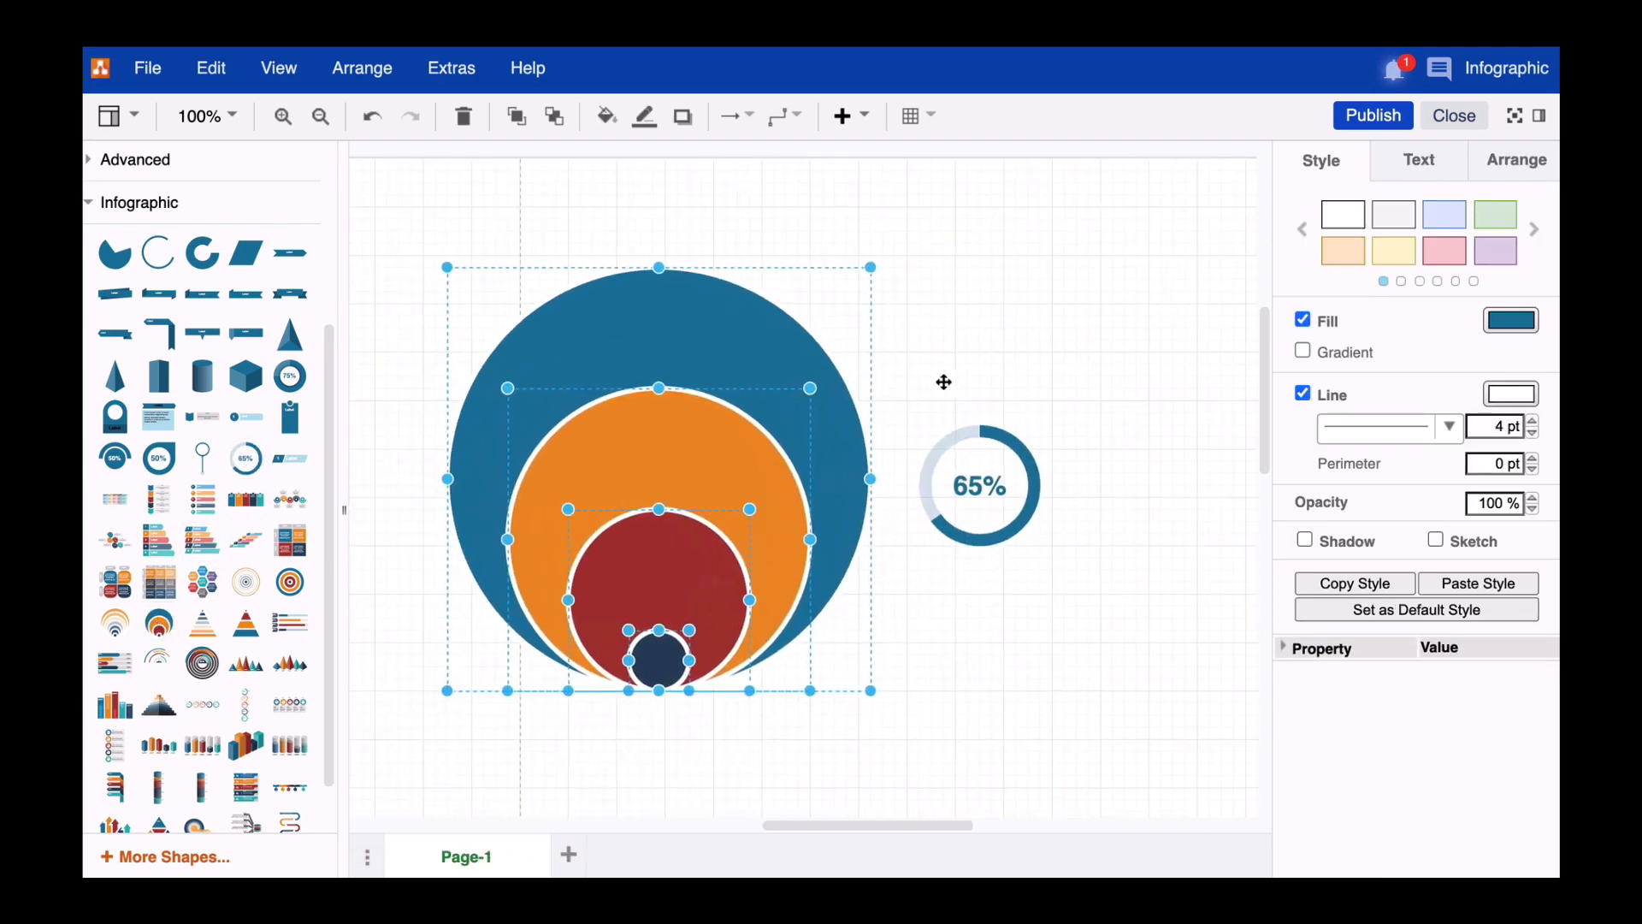
Place the nested onion circles and select the 65% dial on the canvas for editing
{"action": "left_click", "coordinate": [992, 390]}
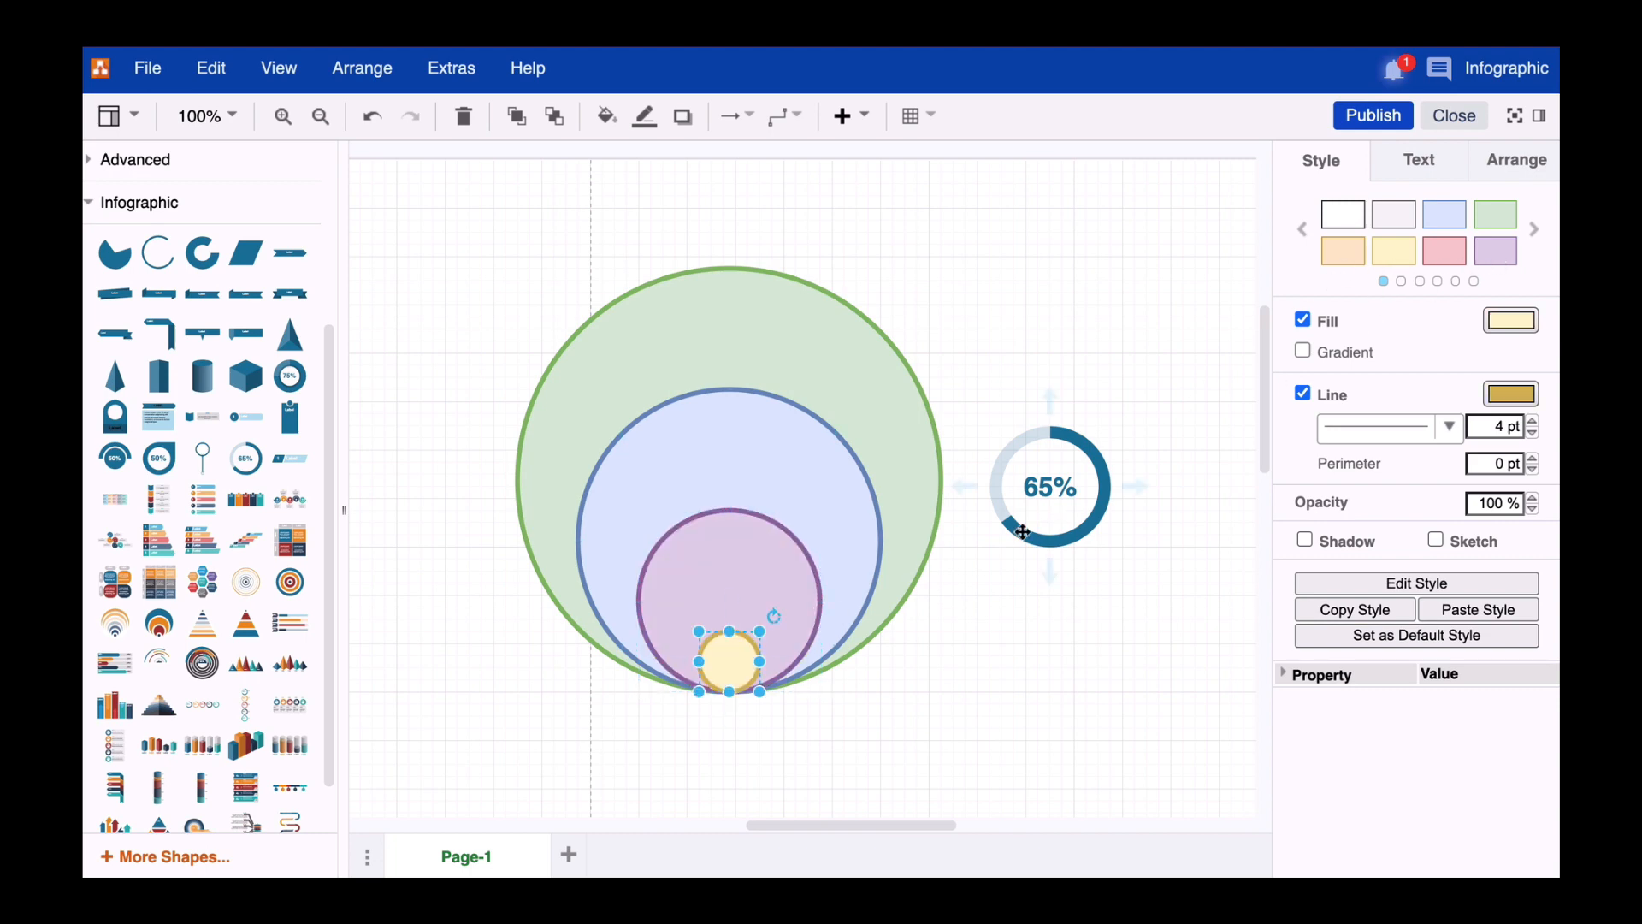
{"action": "left_click", "coordinate": [1048, 485]}
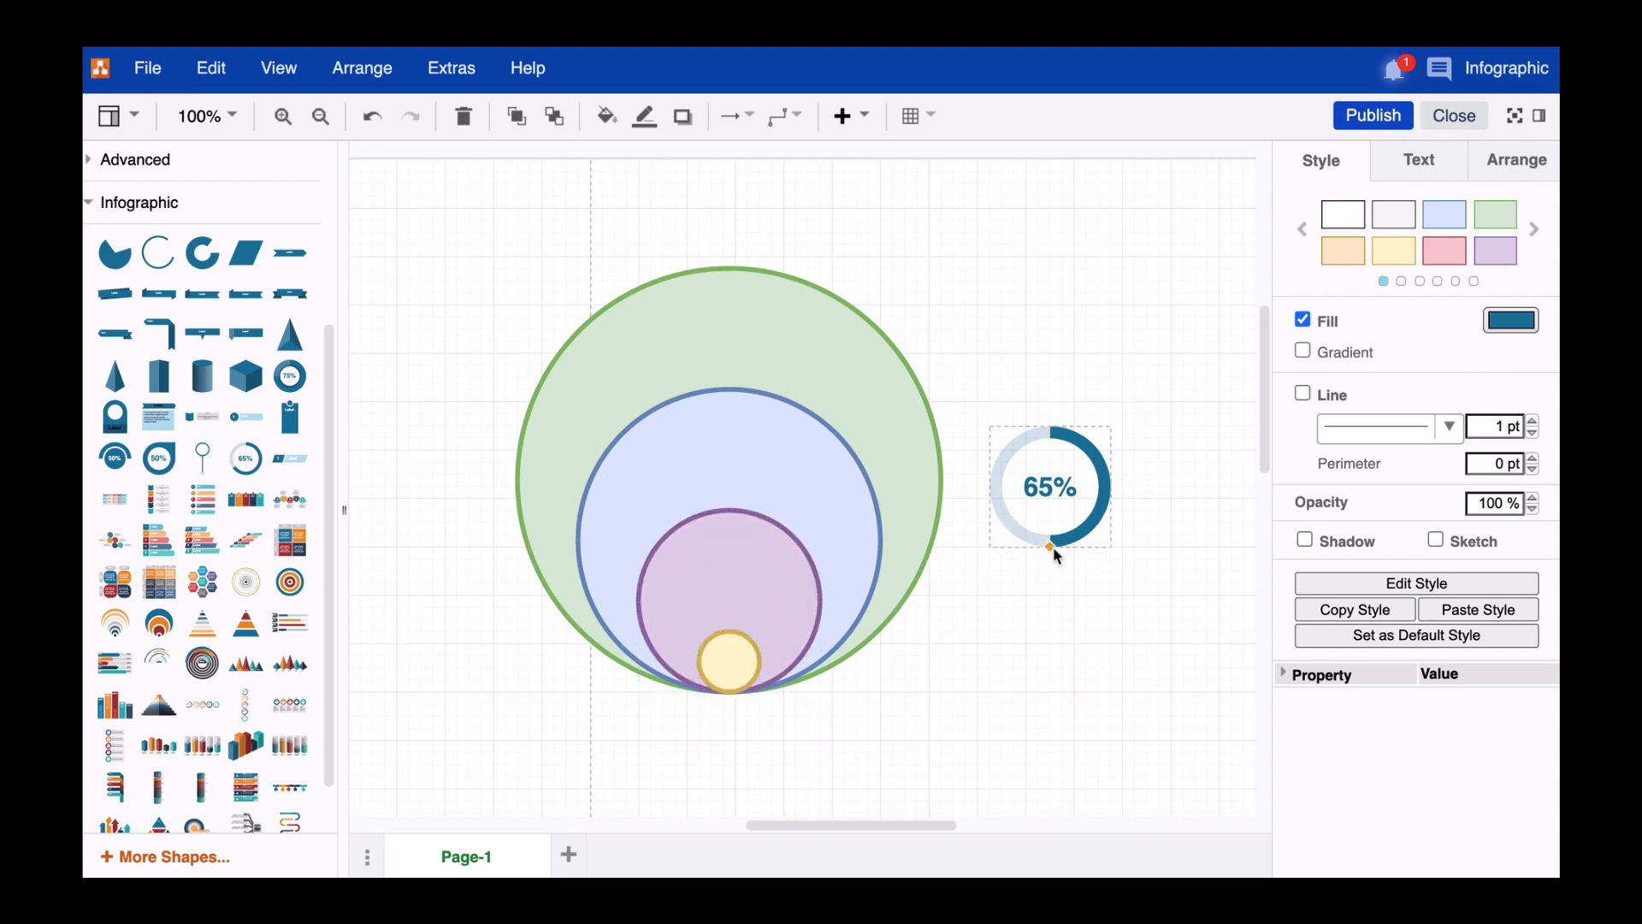
{"action": "double_click", "coordinate": [1048, 486]}
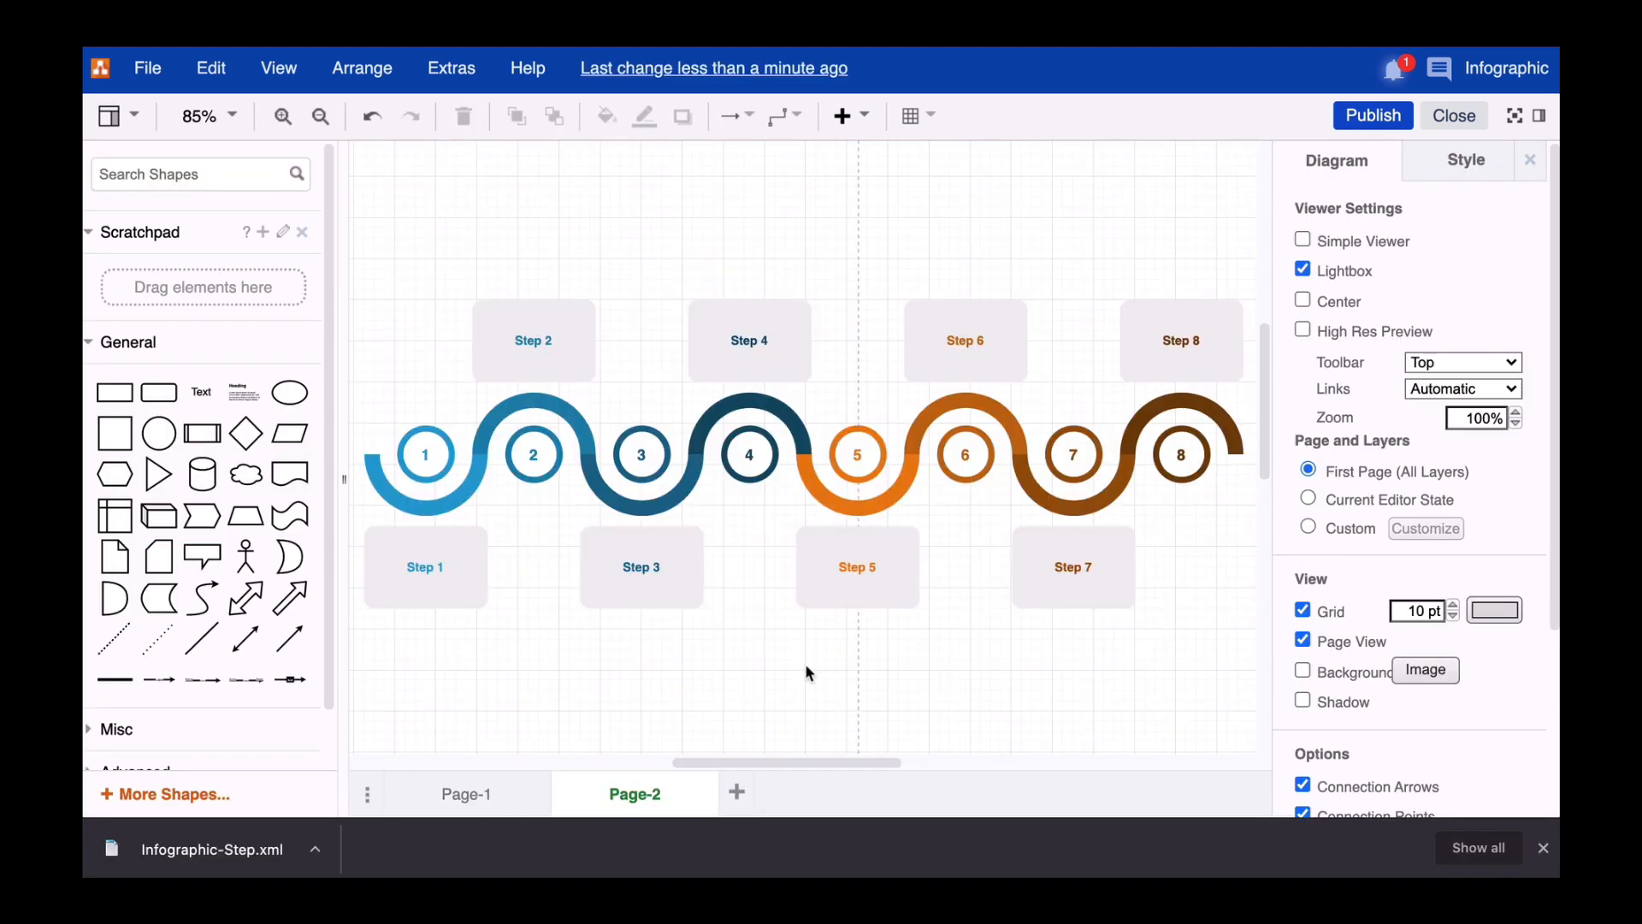
Import the Infographic-Step.xml template onto Page-2 showing the eight wave steps
{"action": "left_click", "coordinate": [533, 340]}
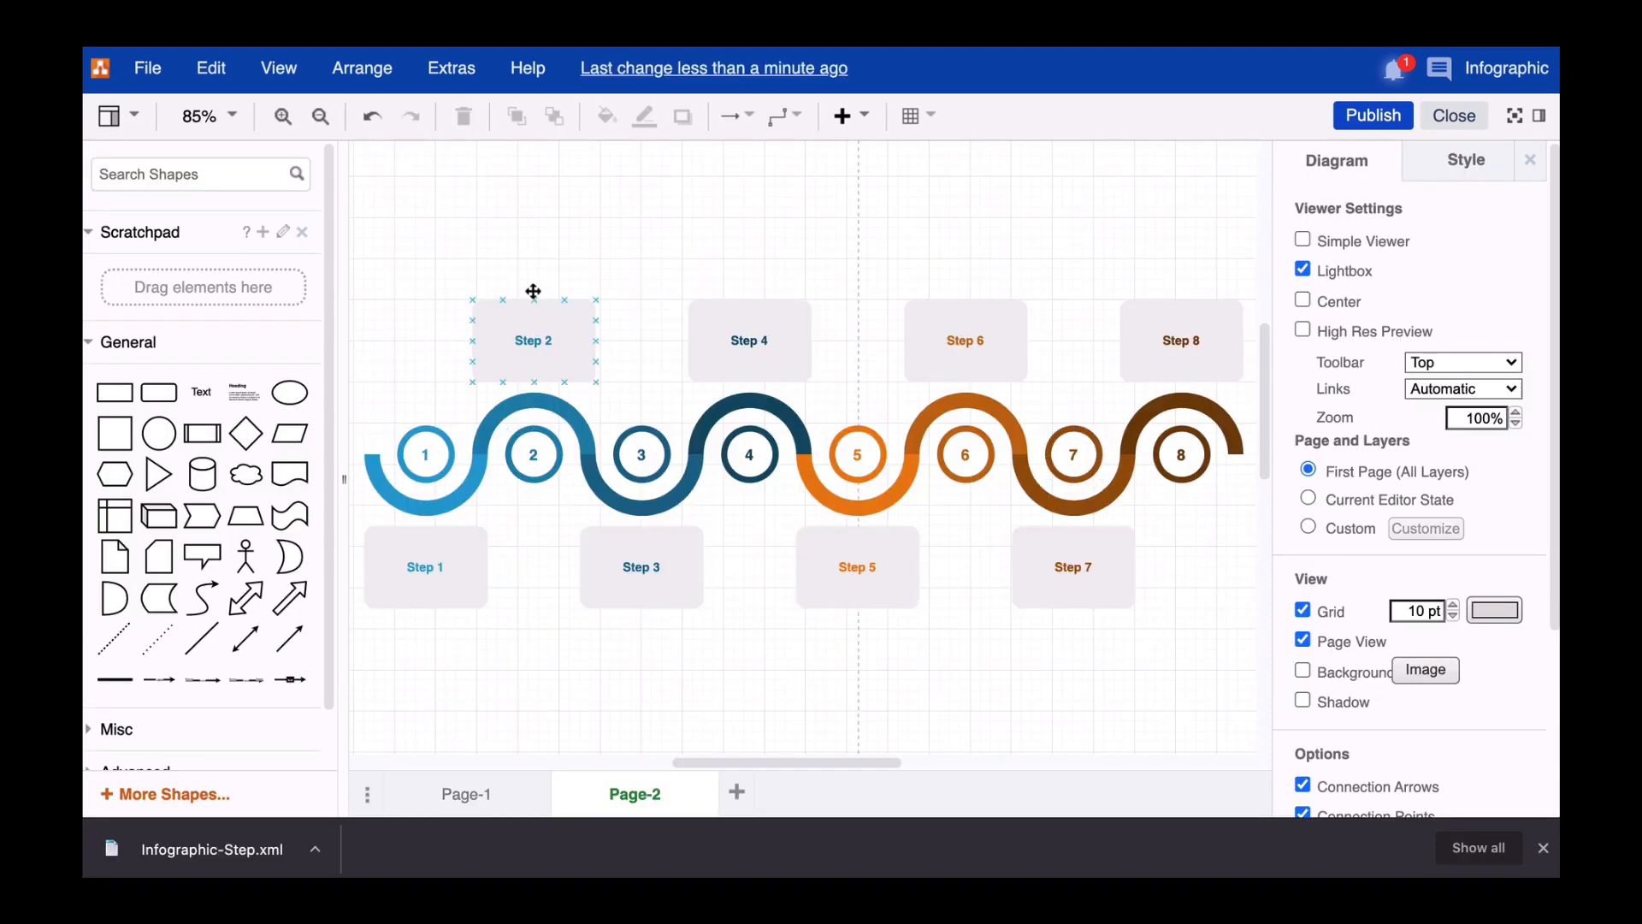
{"action": "left_click", "coordinate": [739, 572]}
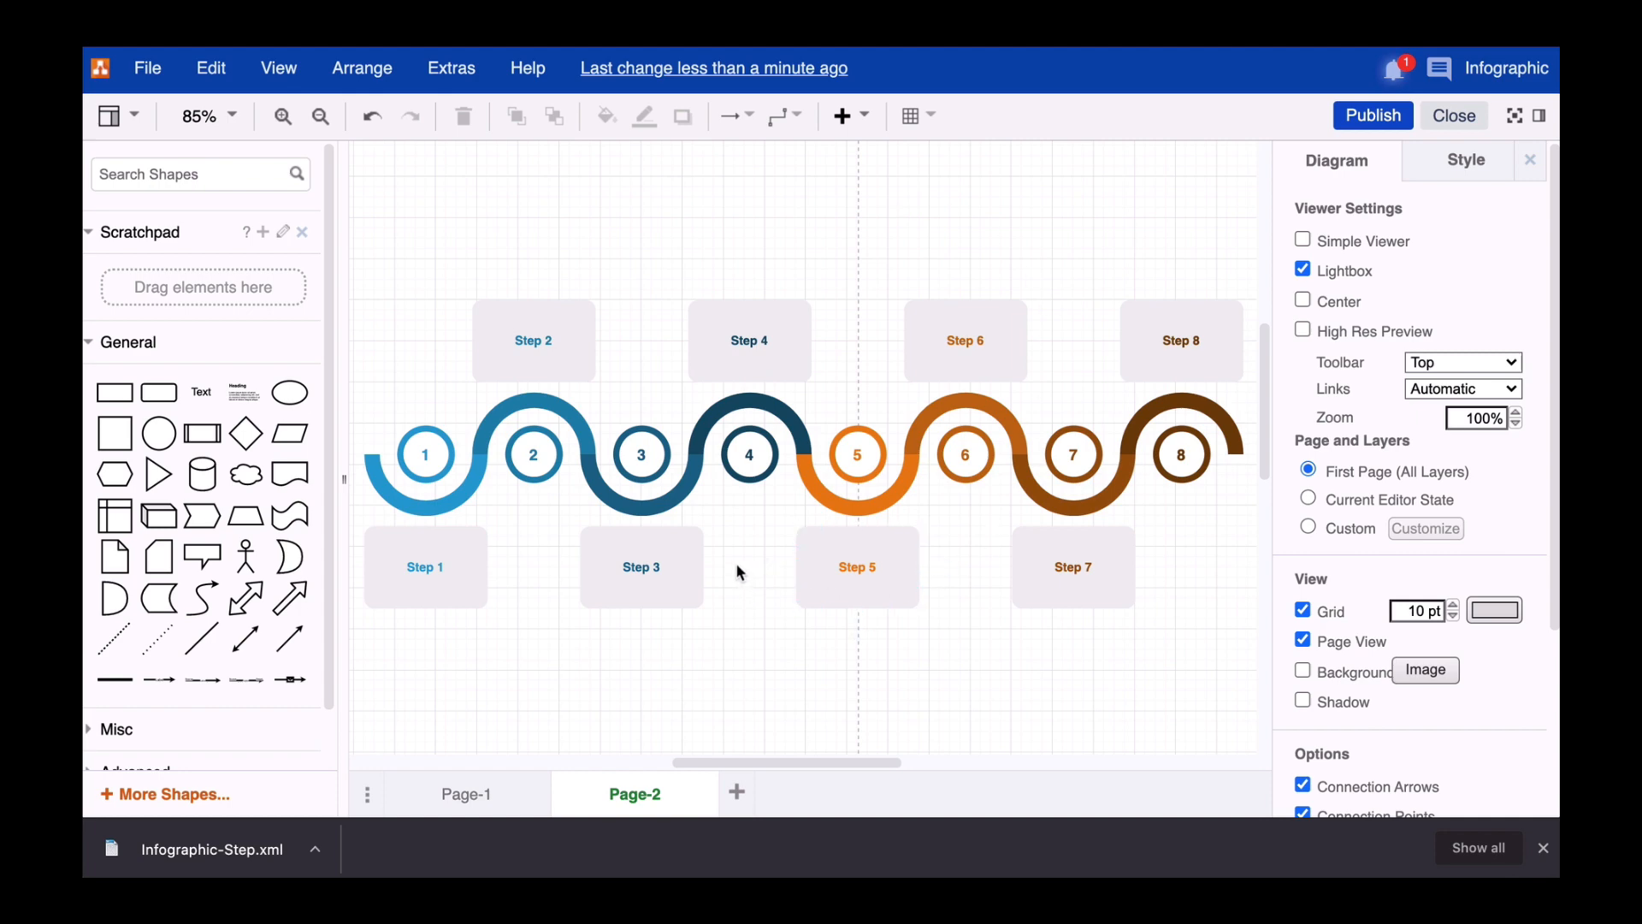